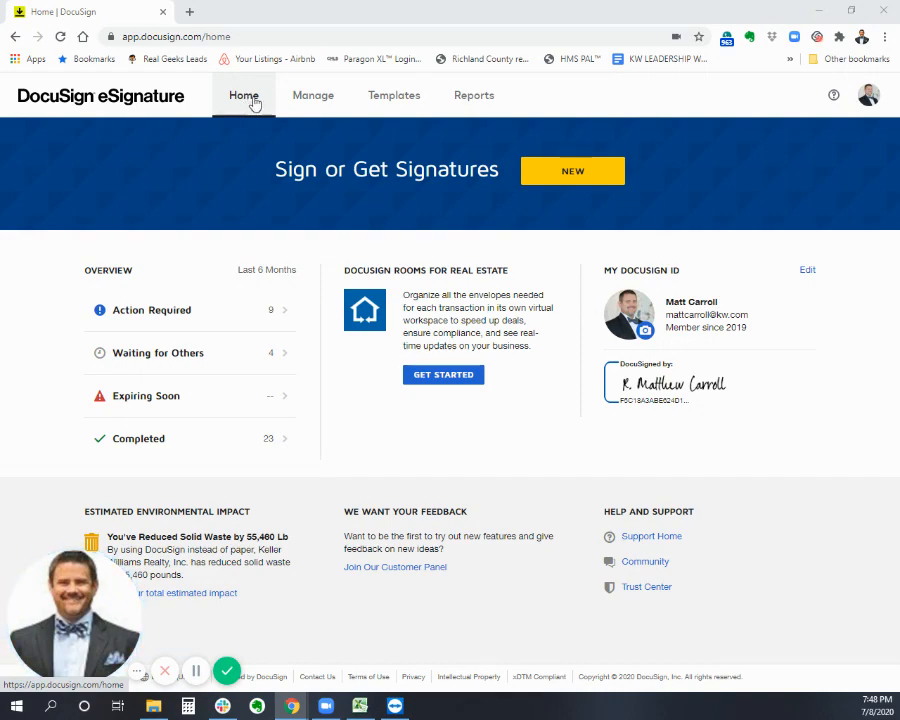
Open the KW Palmetto - Onboarding Package template from the My Templates list
click(392, 96)
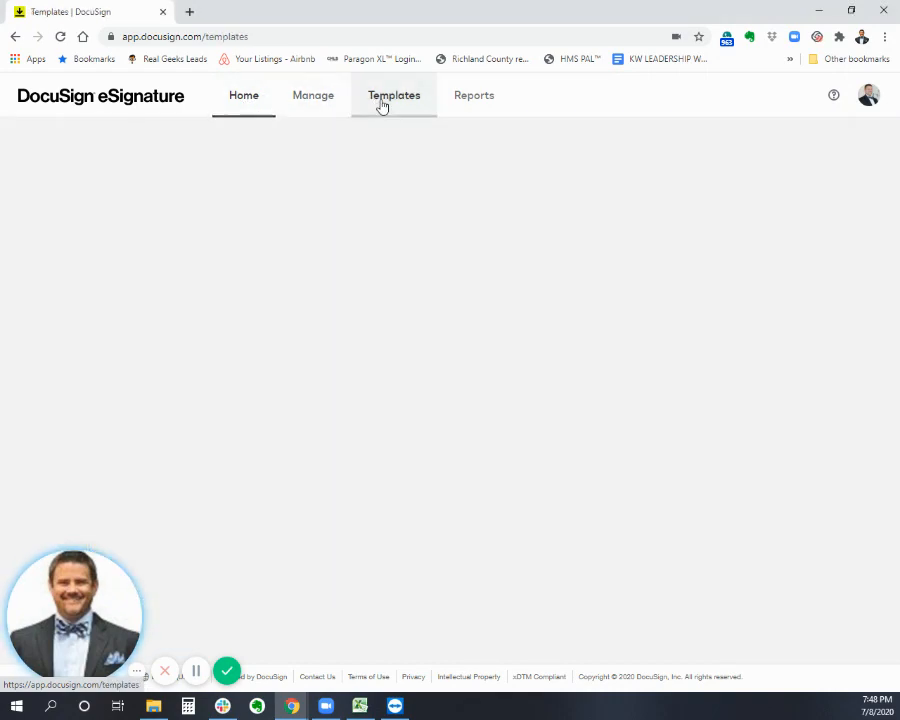
click(392, 96)
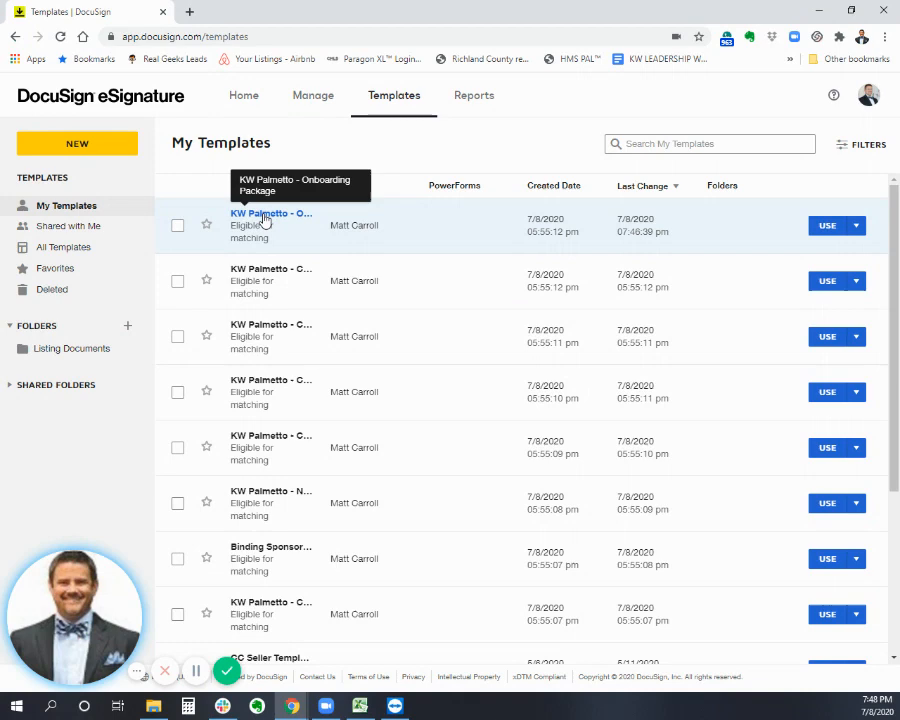
click(270, 212)
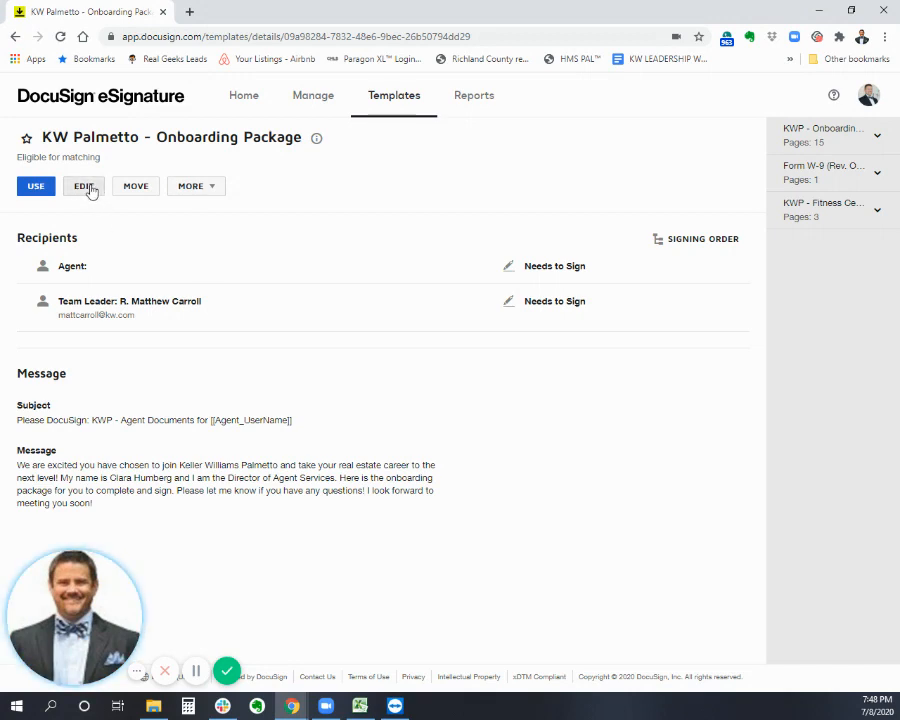
Edit the template and review its three documents and the recipient roles section
click(84, 186)
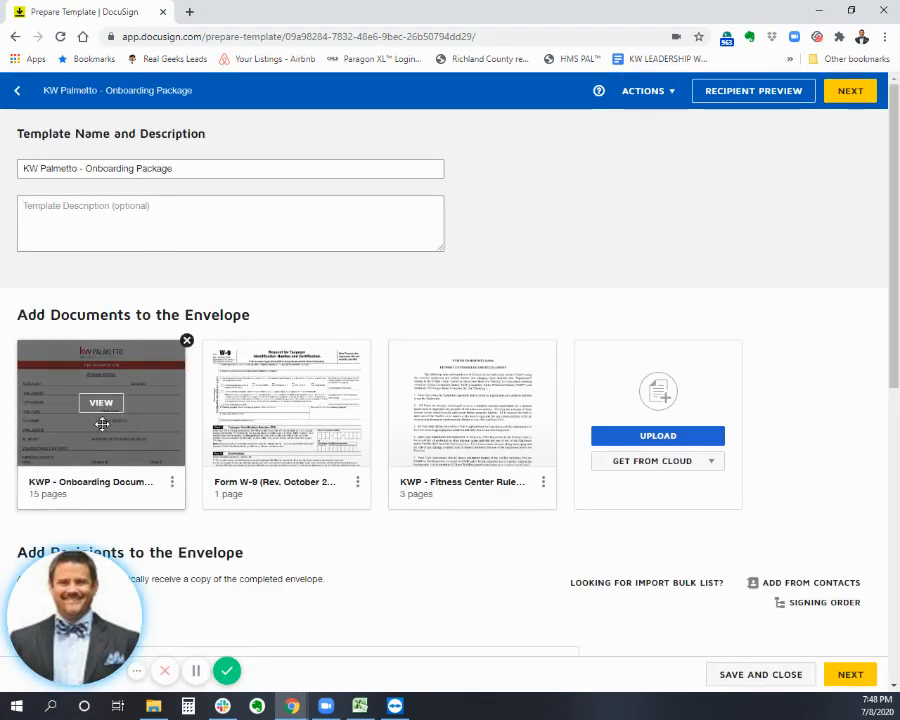
scroll(down, 3)
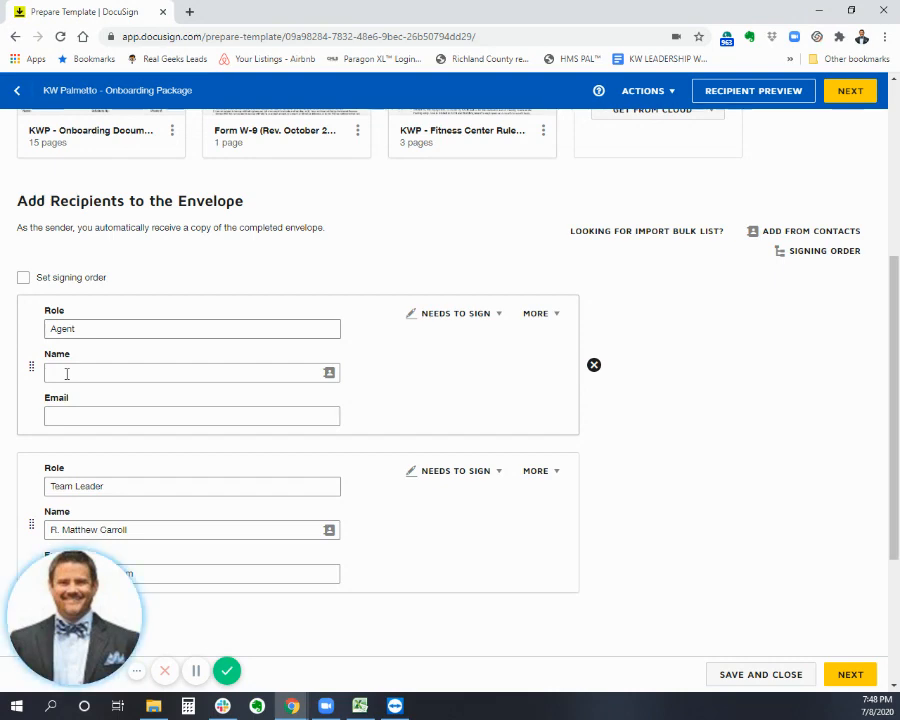
scroll(down, 3)
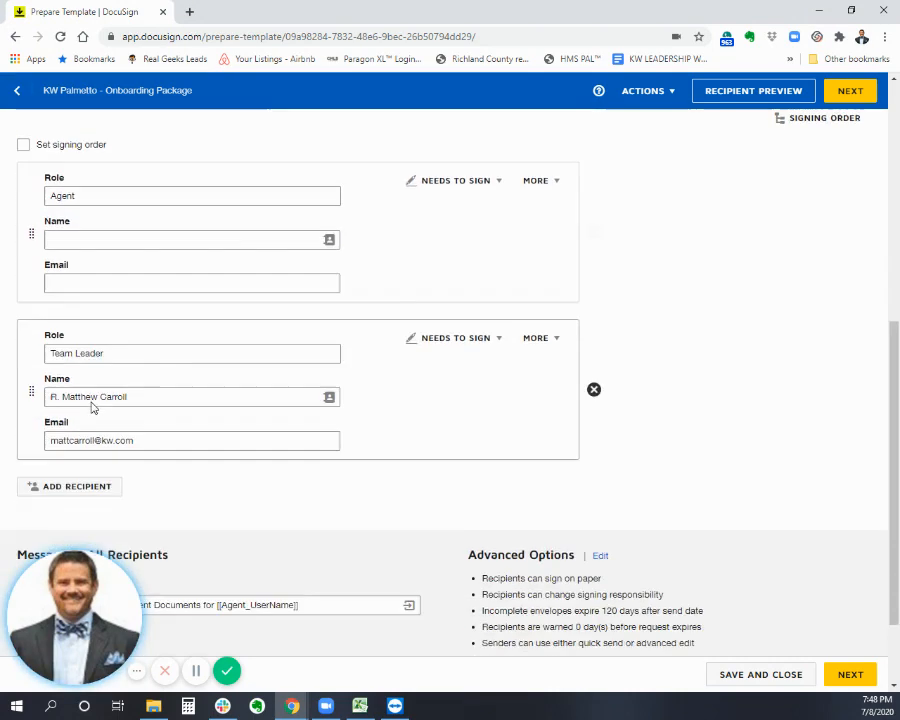
scroll(down, 3)
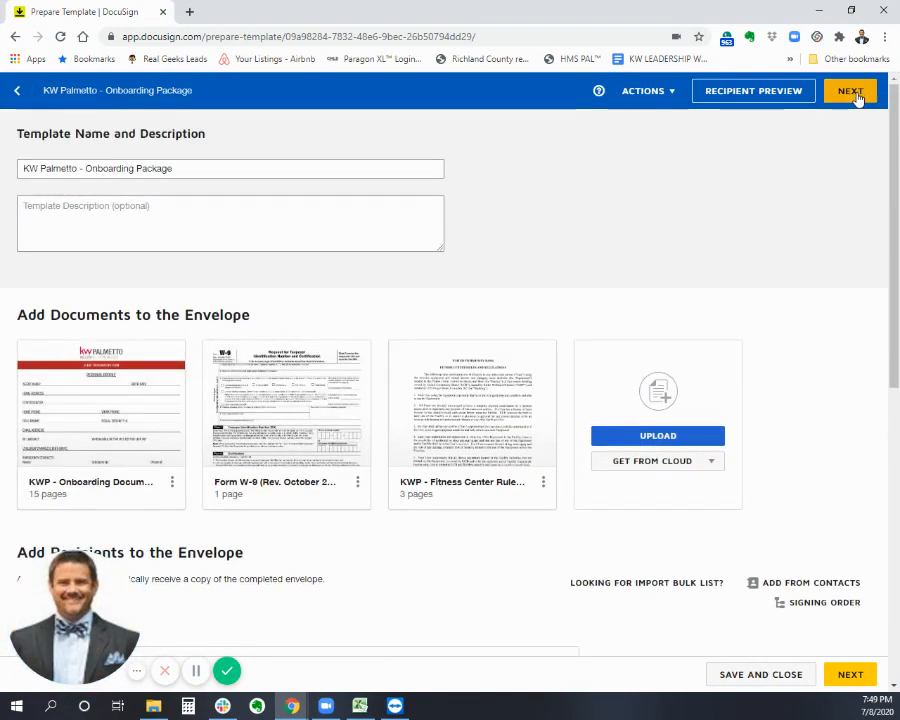
Review the placed signer fields, then save and close the template back to My Templates
click(848, 90)
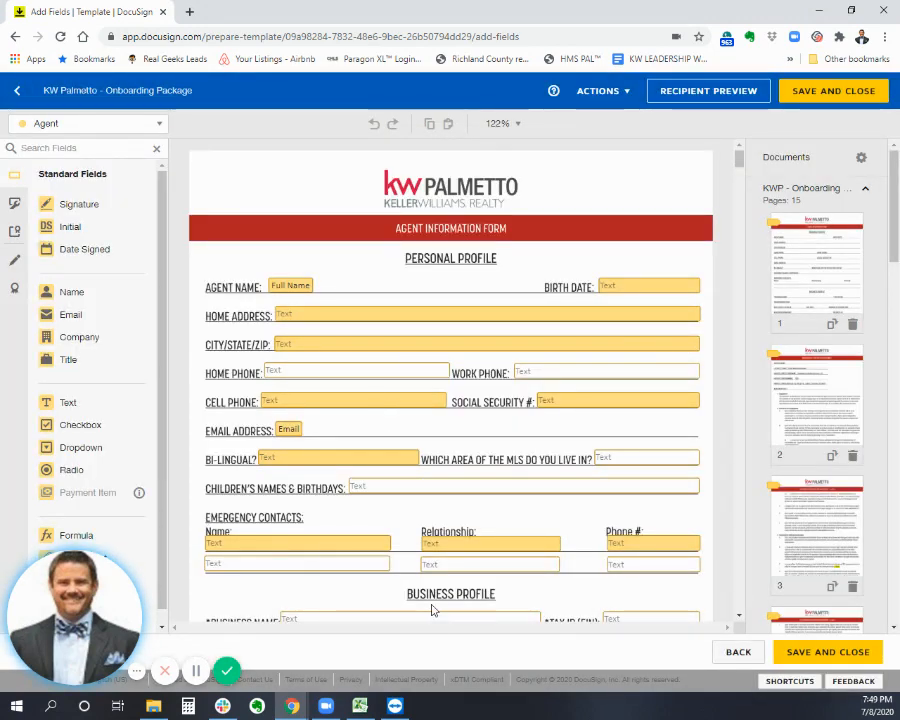
scroll(down, 3)
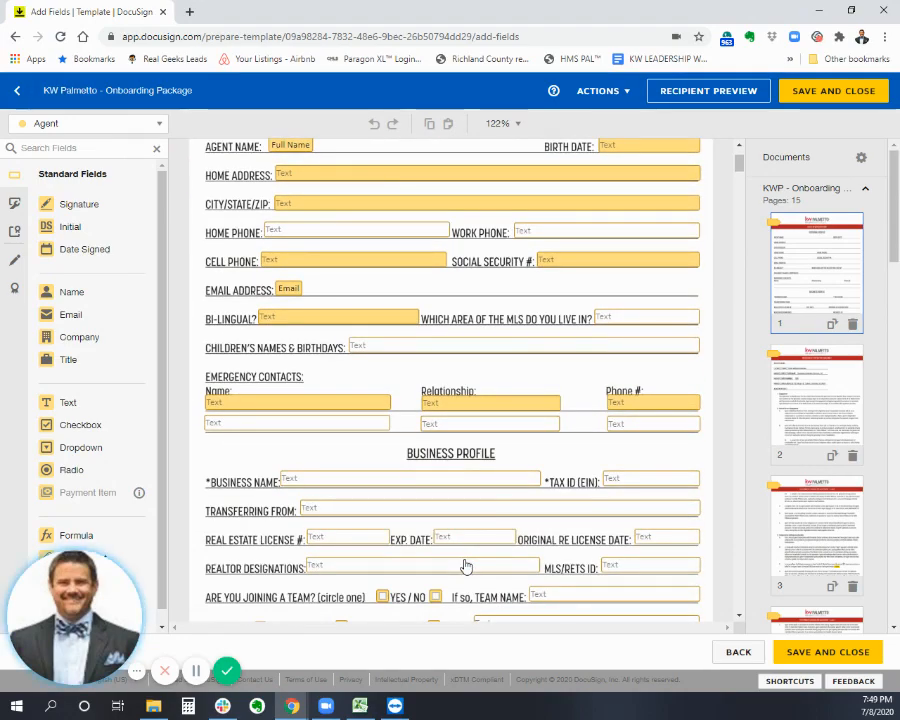
scroll(down, 3)
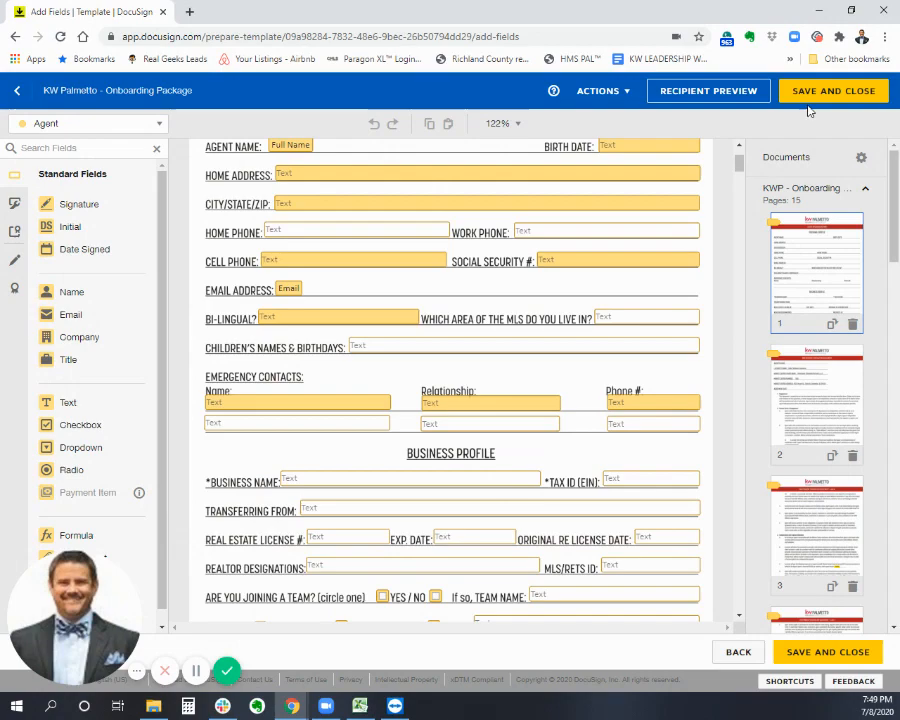
click(832, 90)
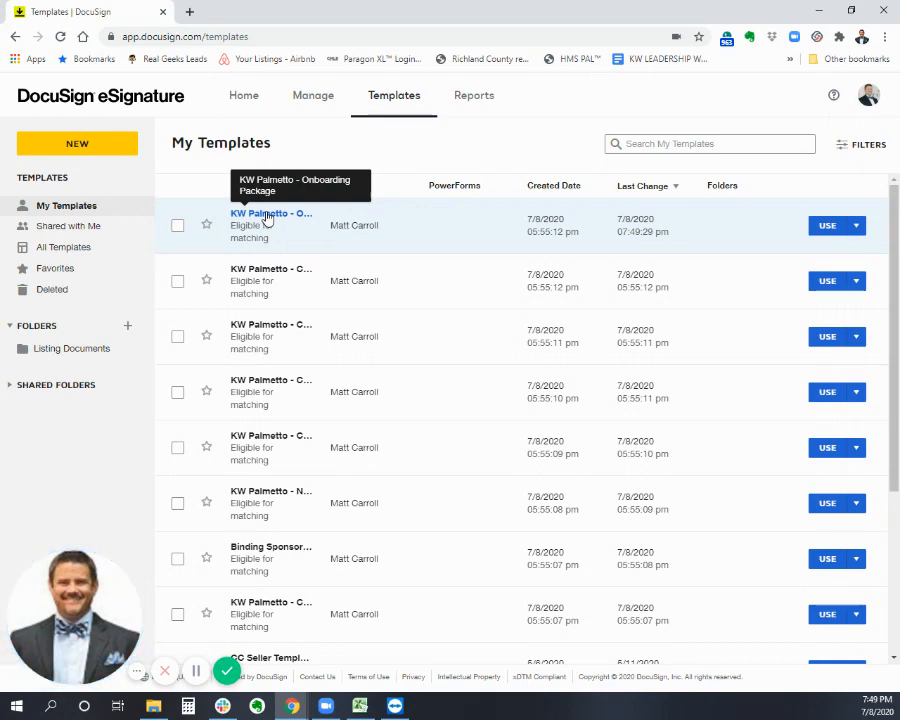
Create a PowerForm from the template via MORE > Create PowerForm, keeping the default name and subject
click(270, 212)
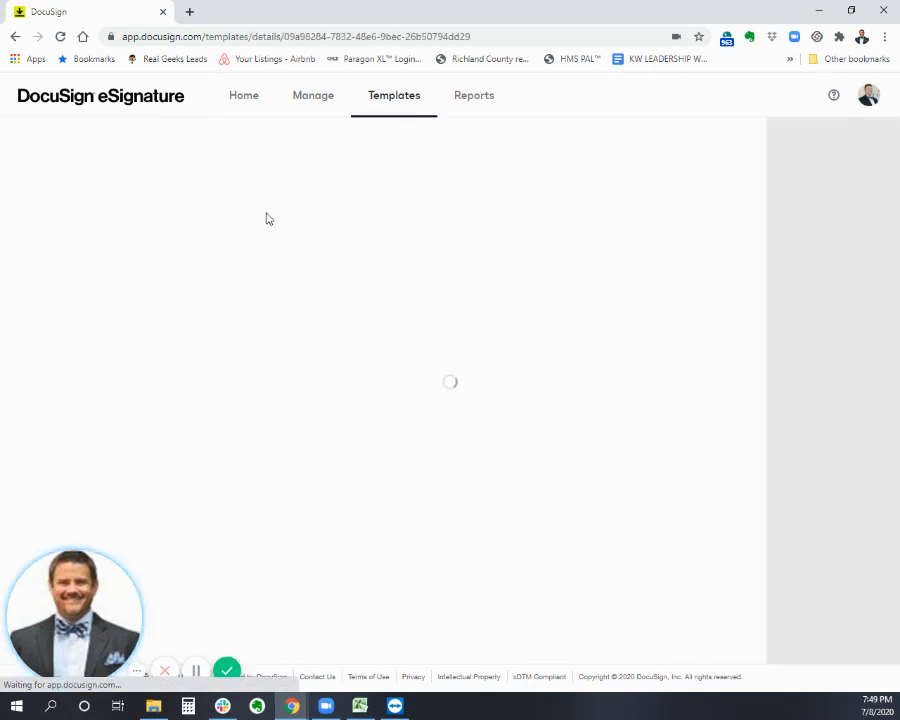
click(190, 186)
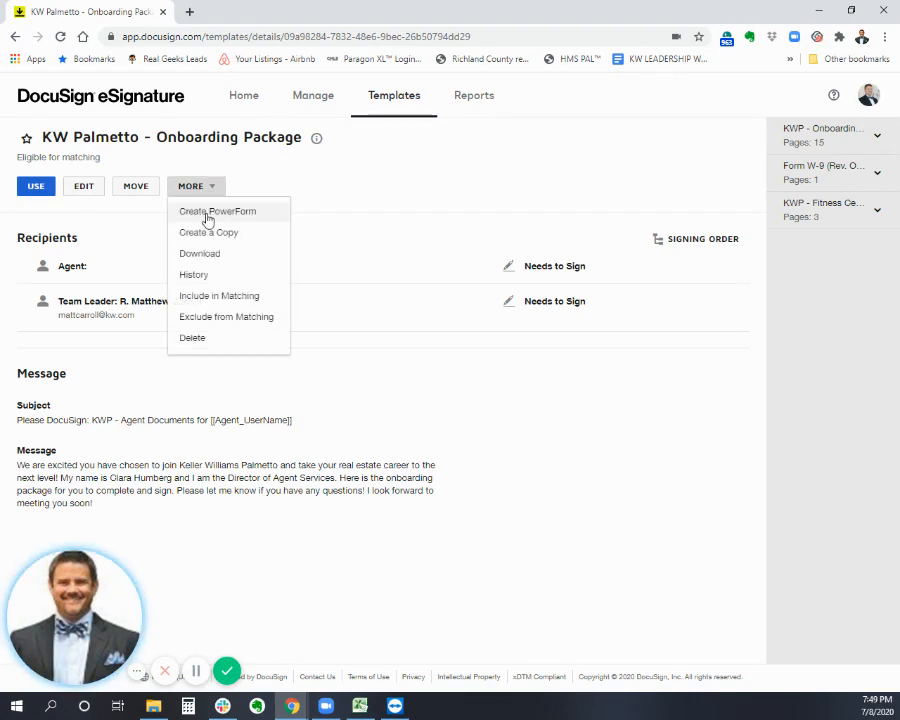
click(216, 212)
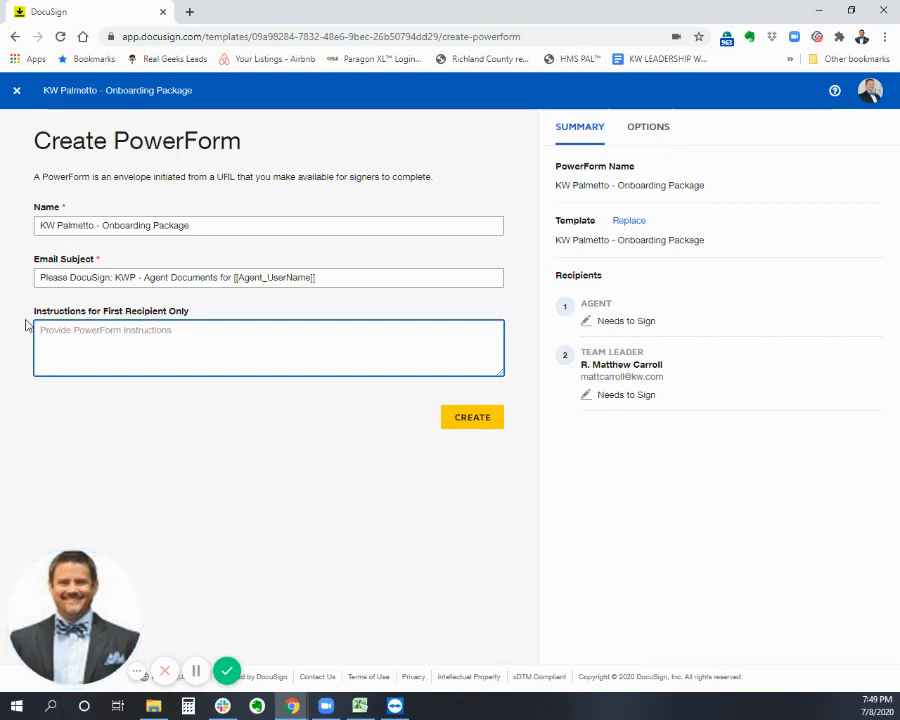
mouse_move(270, 384)
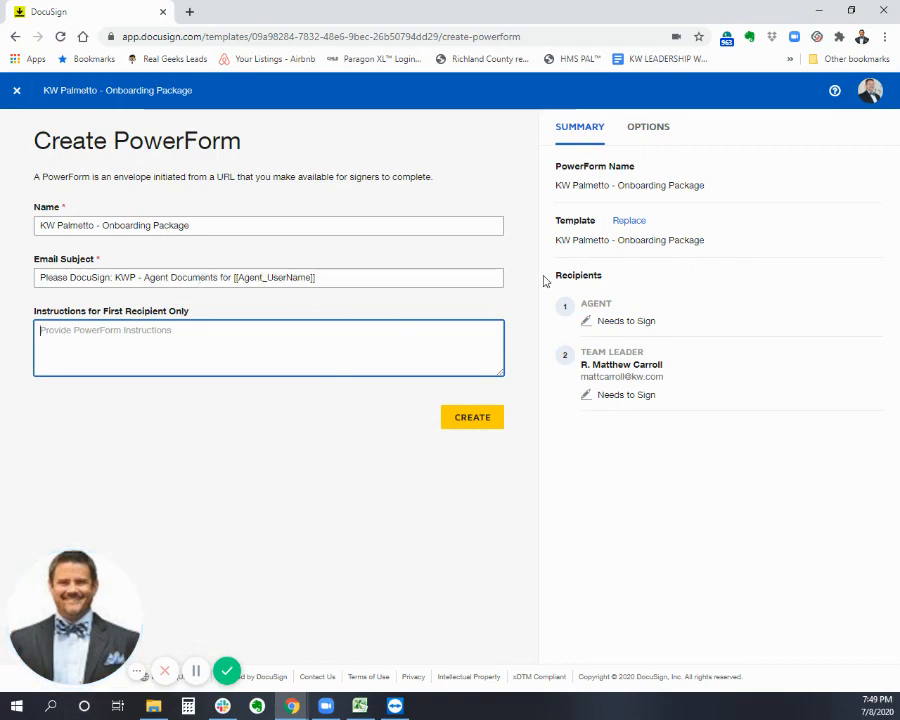
click(472, 418)
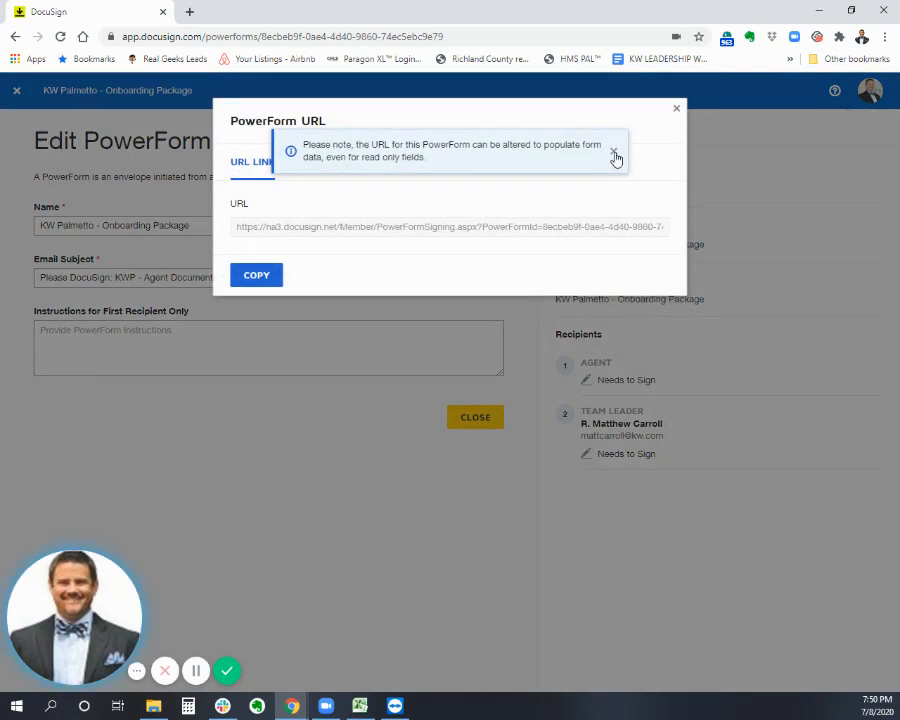
Copy the PowerForm's URL link and dismiss the link dialog
click(616, 156)
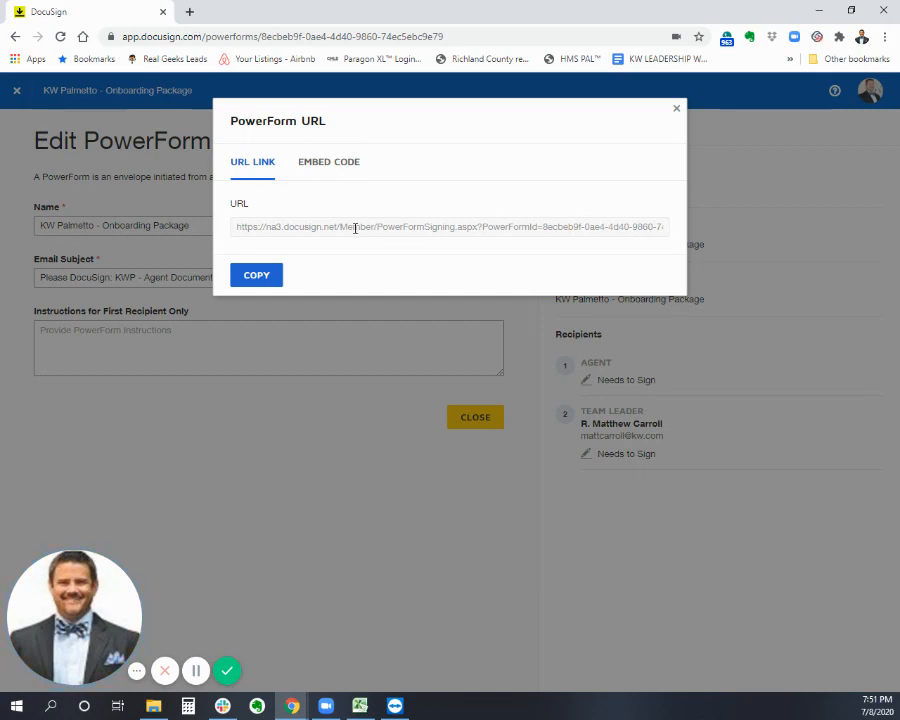
click(256, 276)
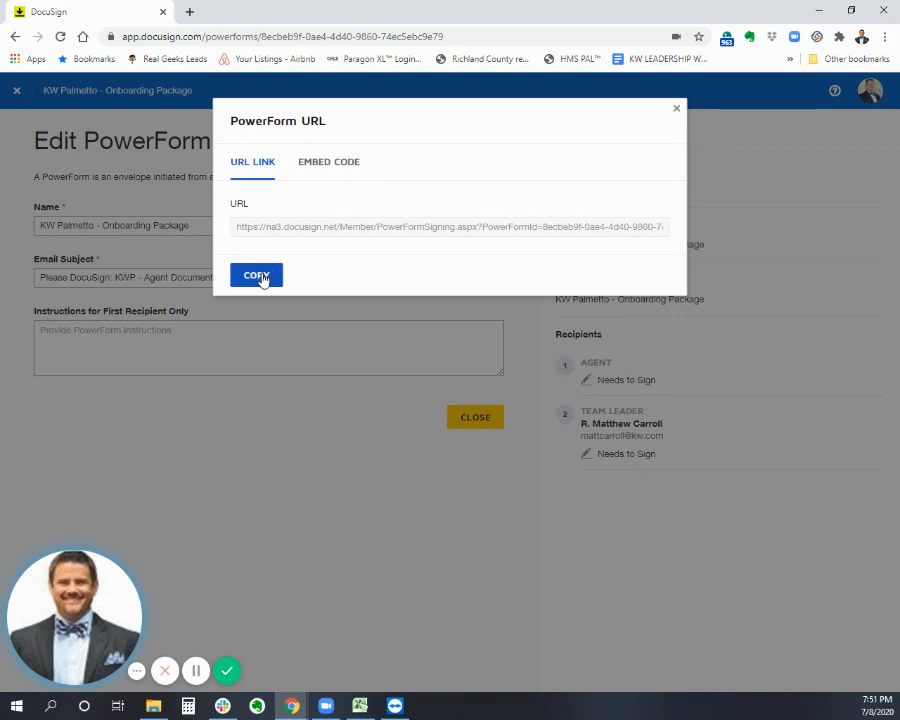
click(256, 276)
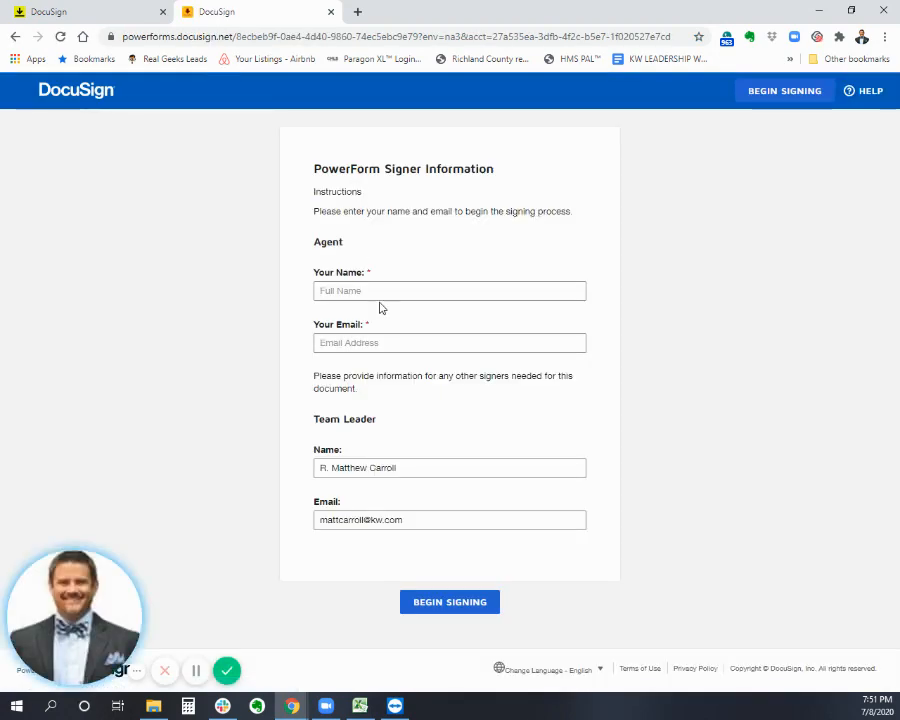
Fill the agent name Testy Testerton and email from autofill, then begin signing
text(Testy Testert)
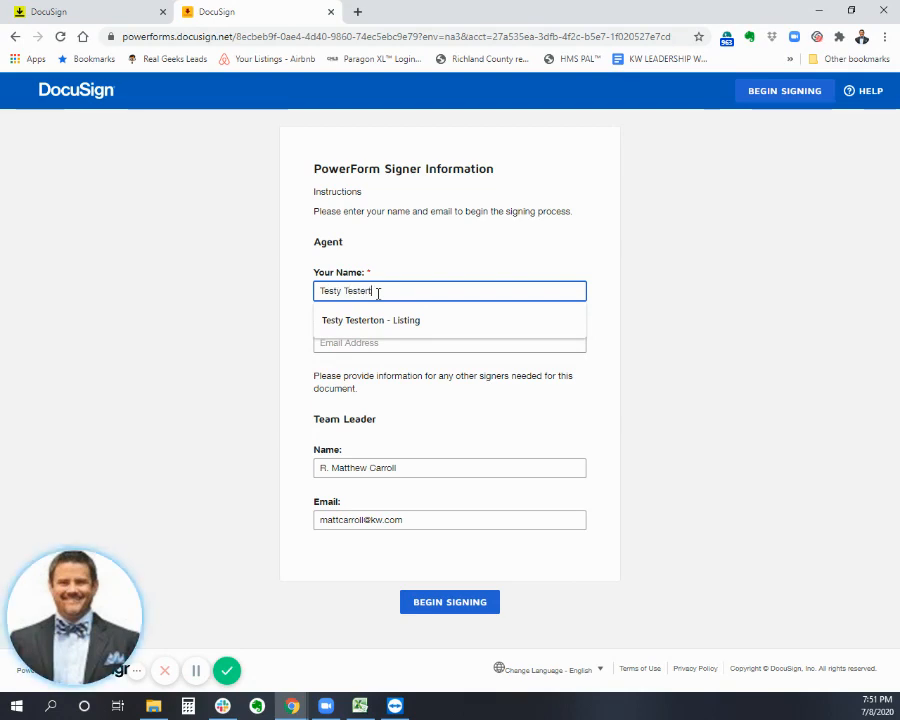
key(Backspace)
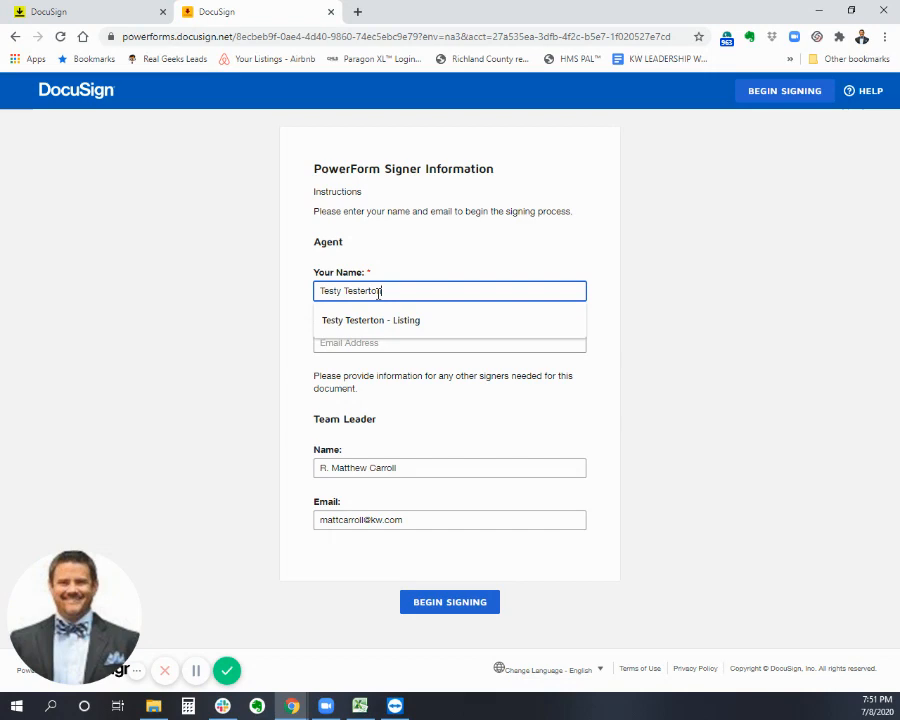
click(370, 320)
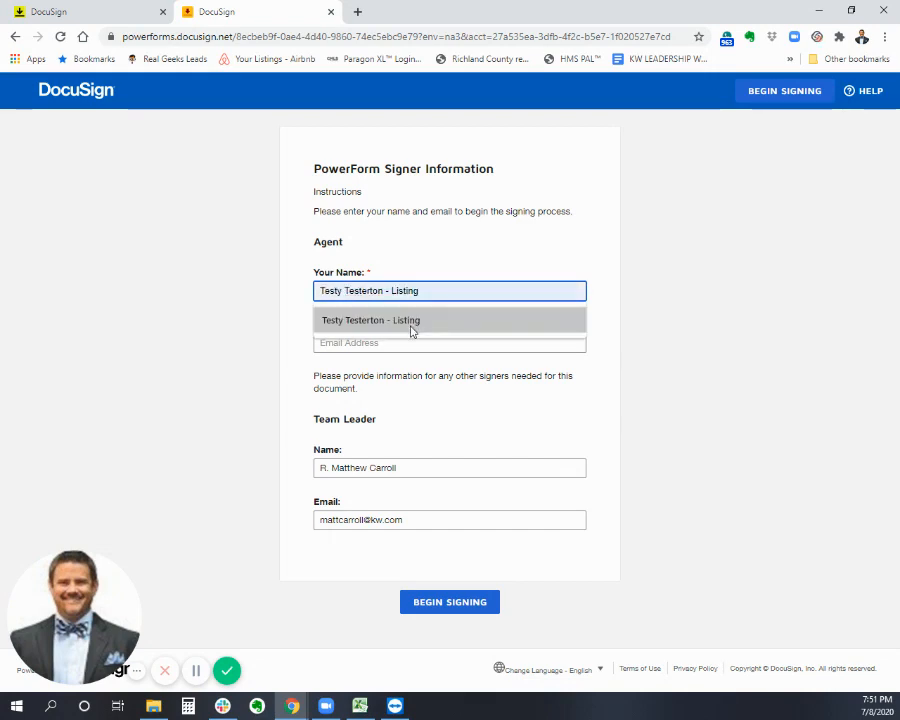
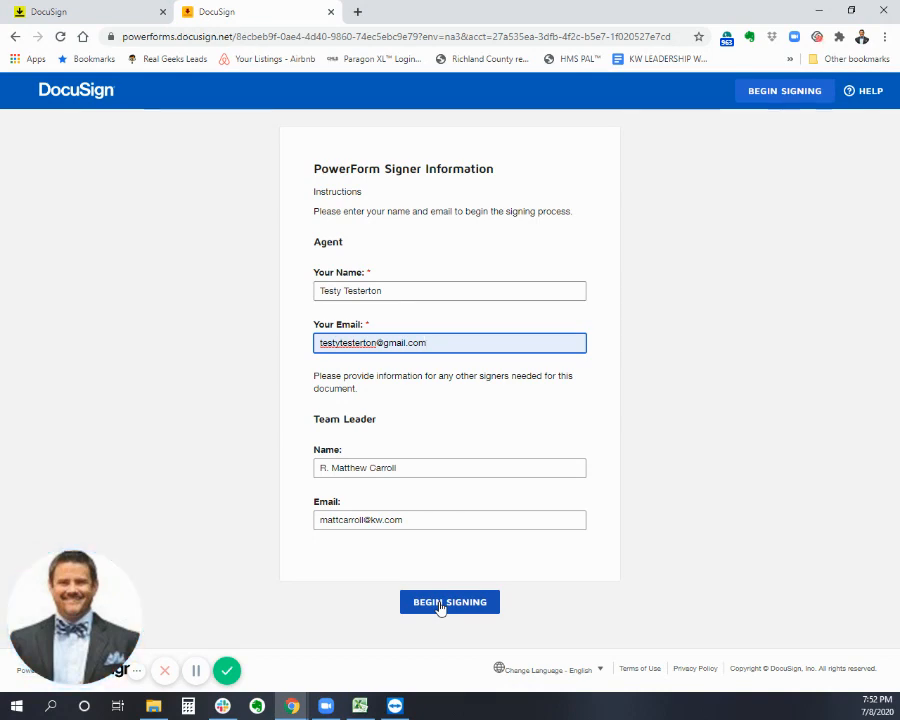
click(448, 600)
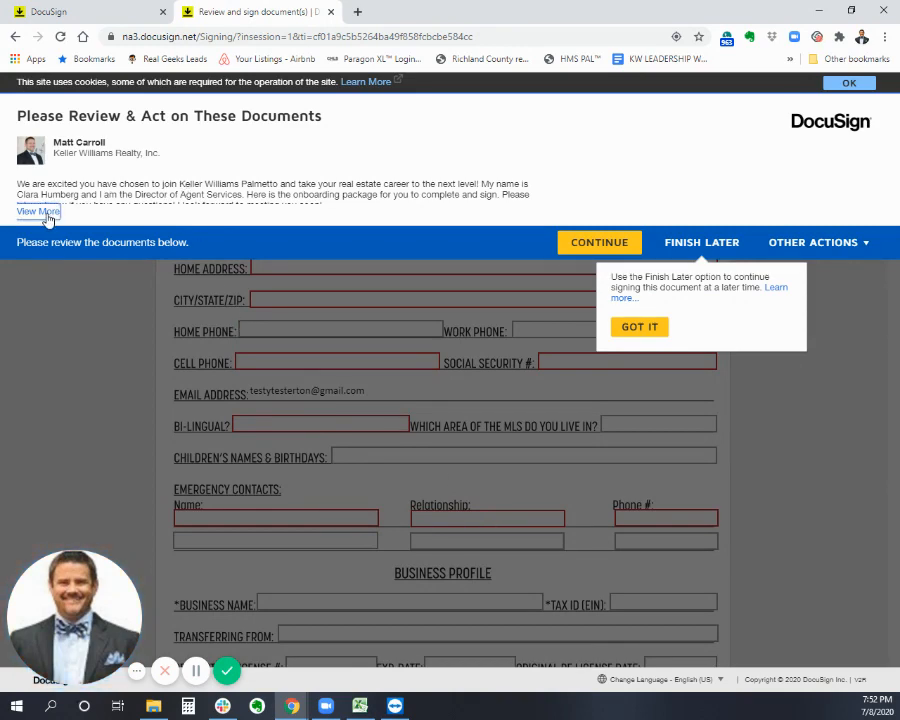
Dismiss the Finish Later tip and continue into the onboarding documents
click(36, 212)
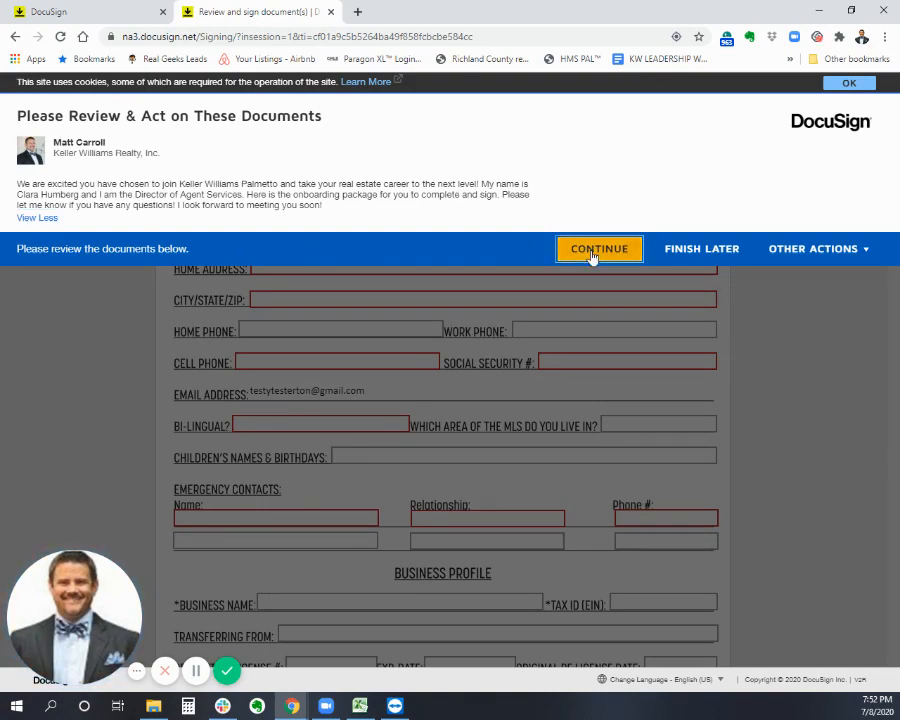
click(600, 248)
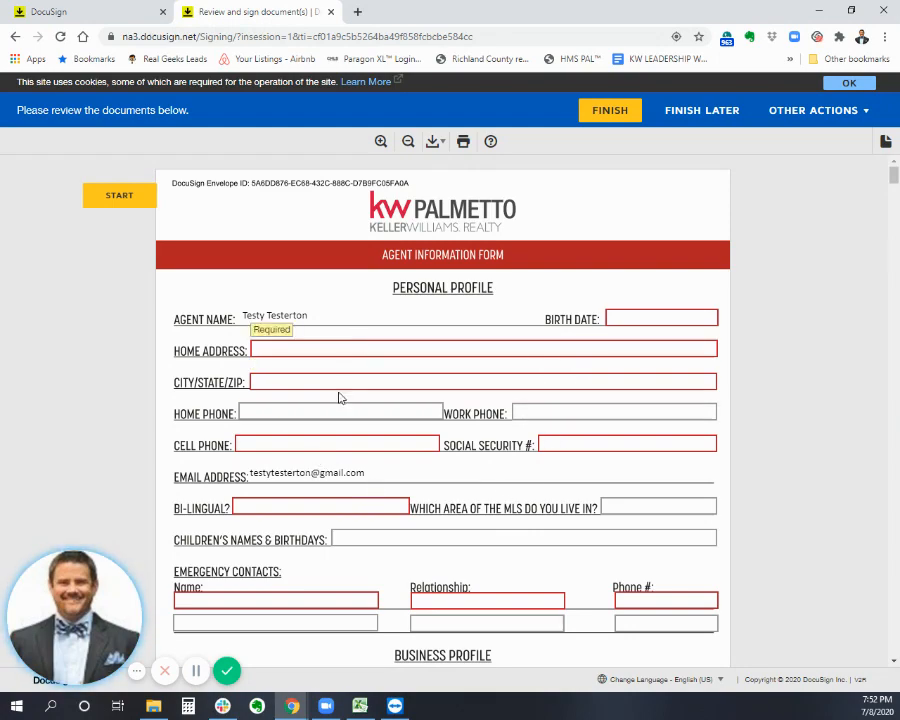
Page through the documents to the unsigned Agent Signature field on the CCRA Prorated Fee Schedule
scroll(down, 3)
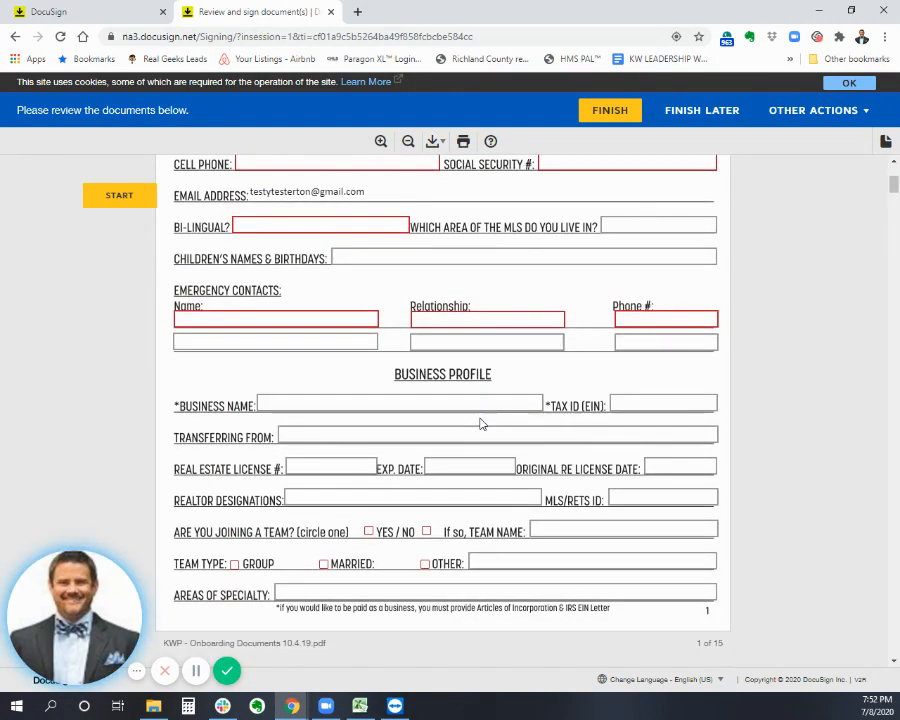
scroll(down, 3)
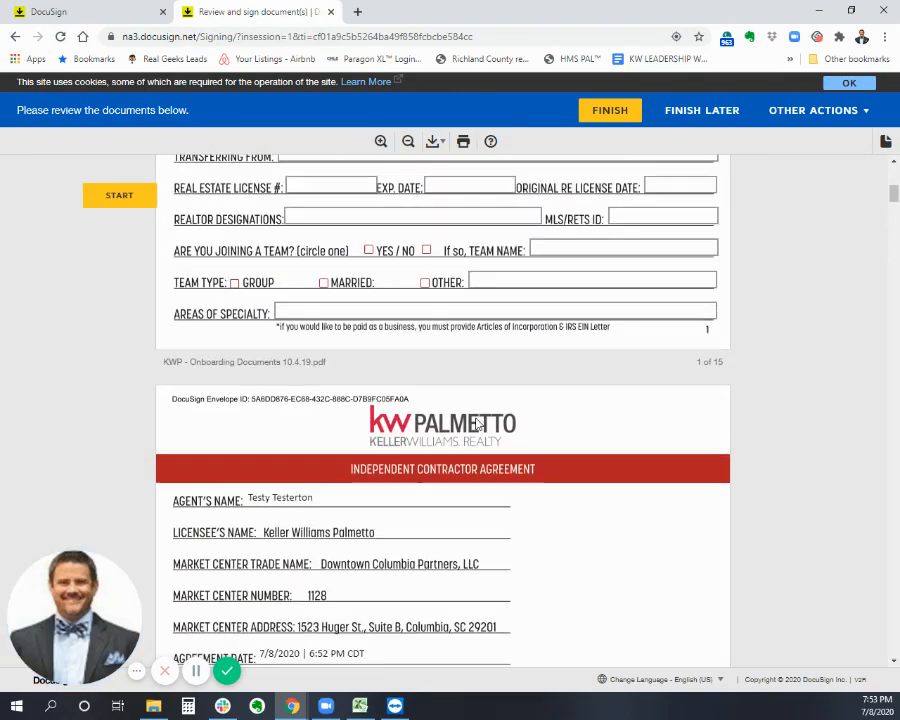
scroll(down, 3)
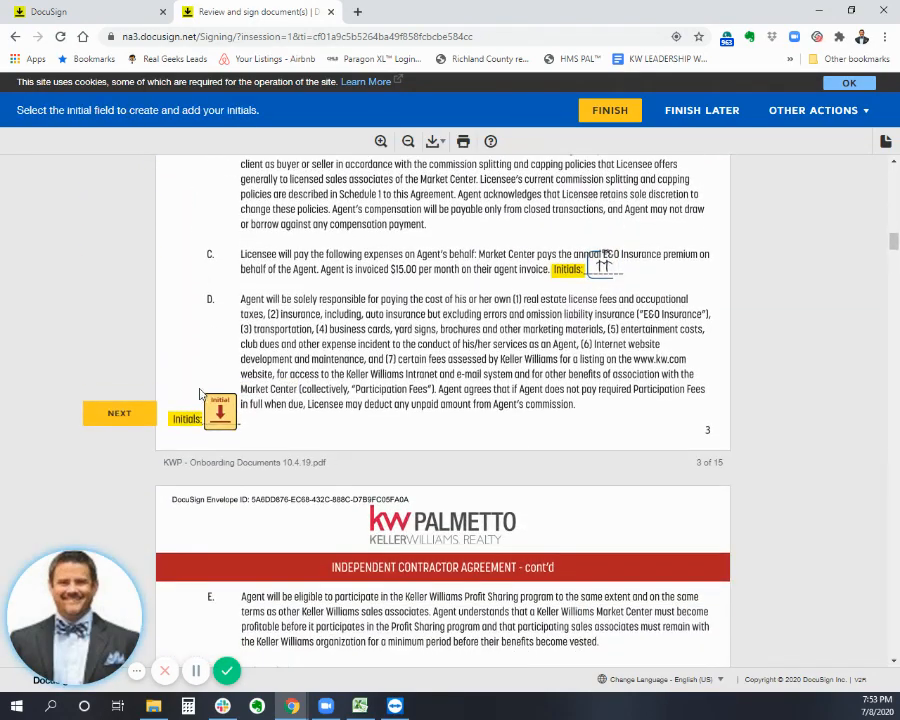
scroll(down, 3)
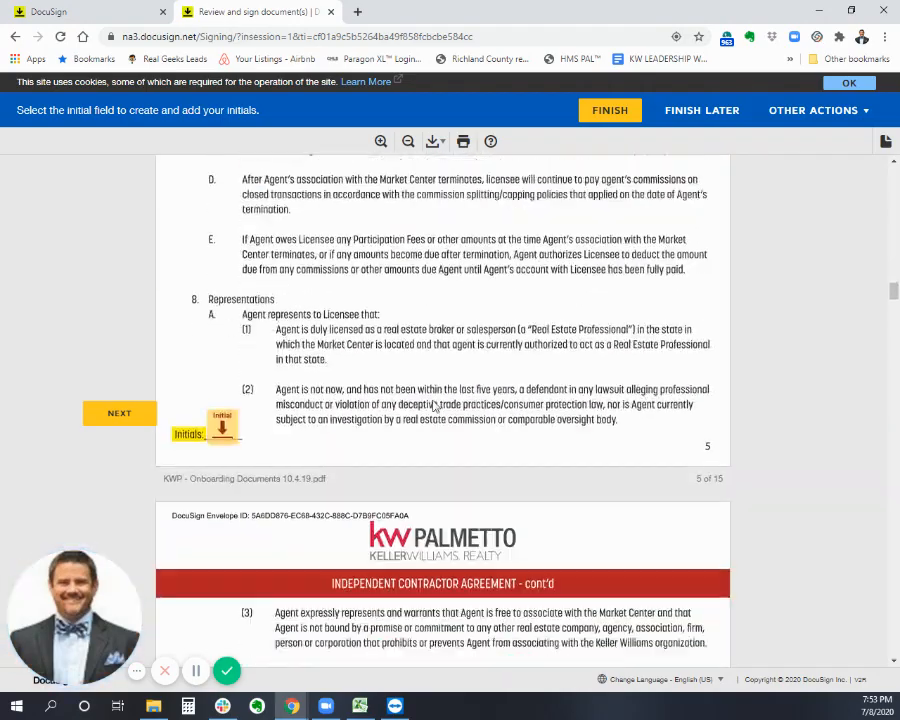
scroll(down, 3)
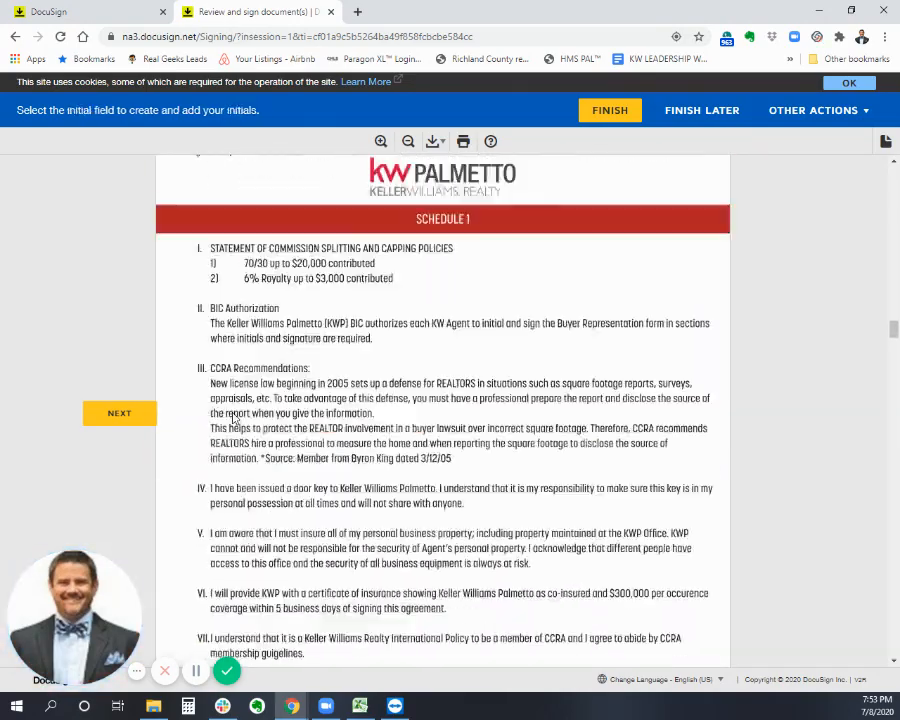
click(118, 412)
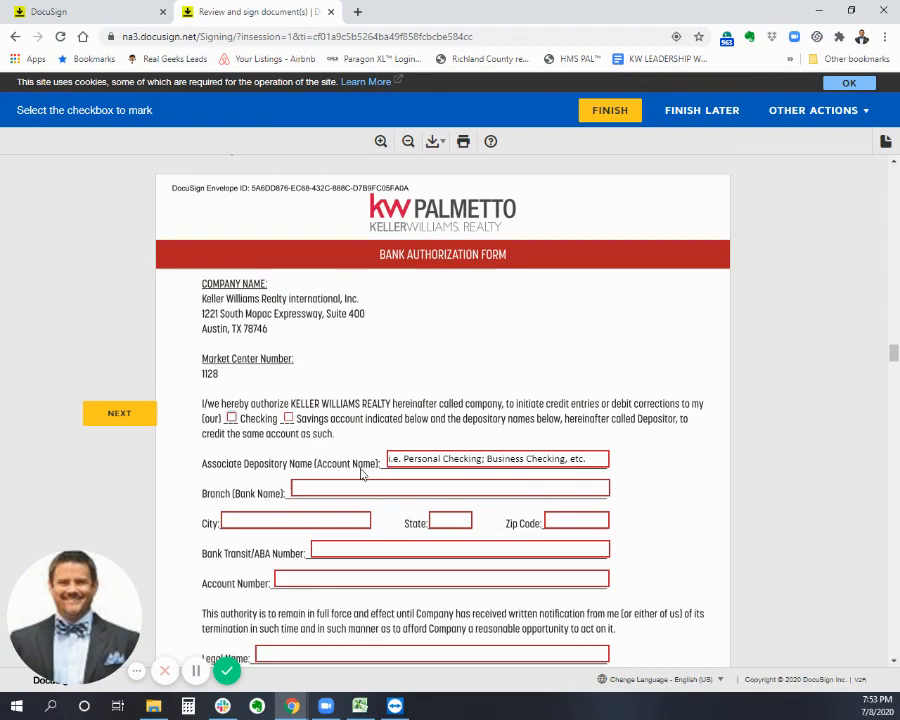
scroll(down, 3)
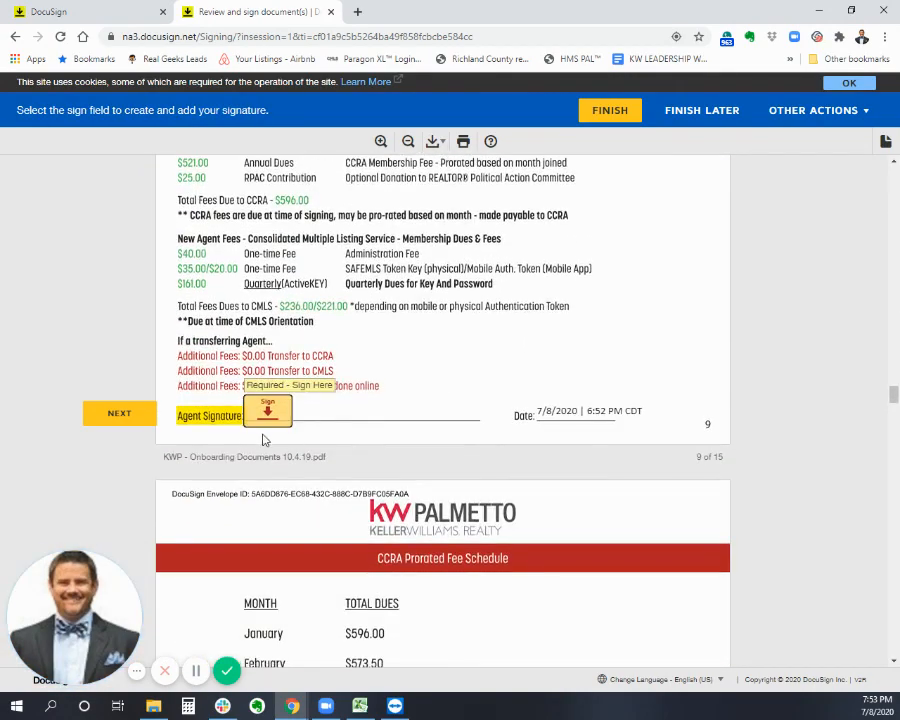
scroll(down, 3)
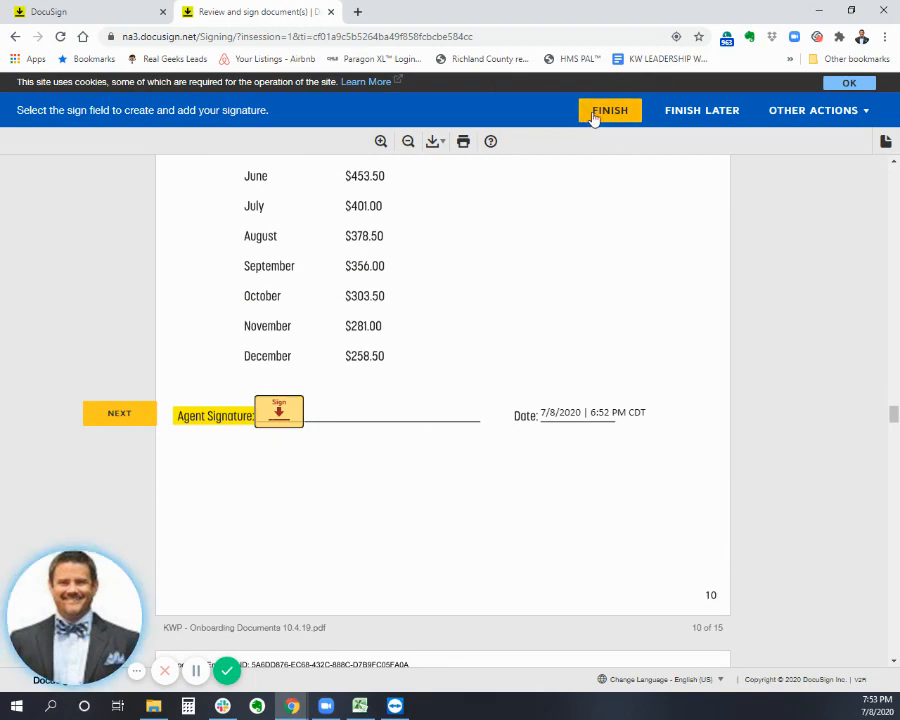
mouse_move(456, 488)
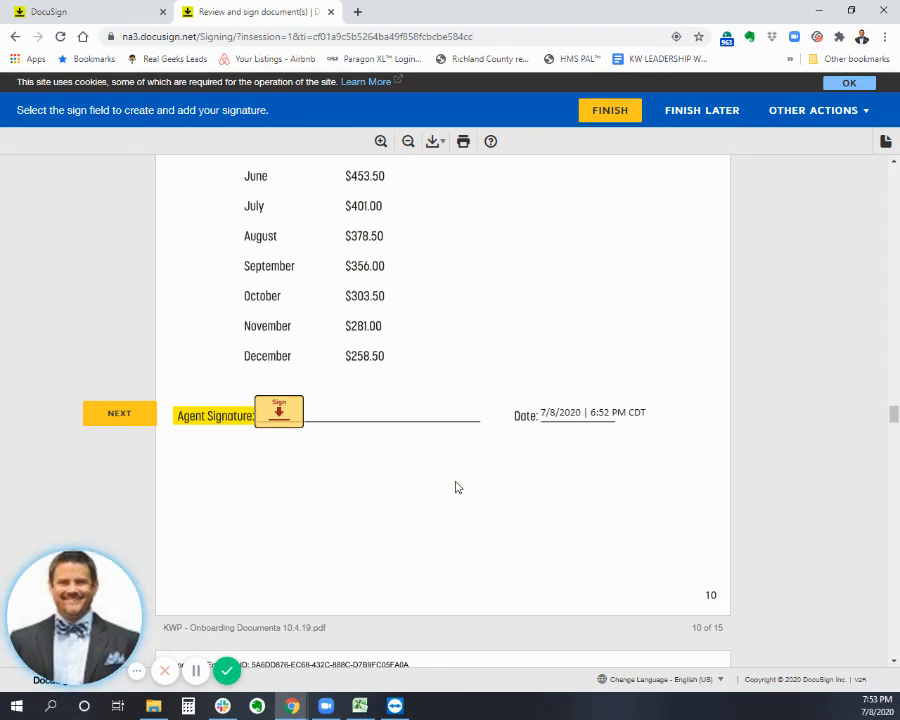